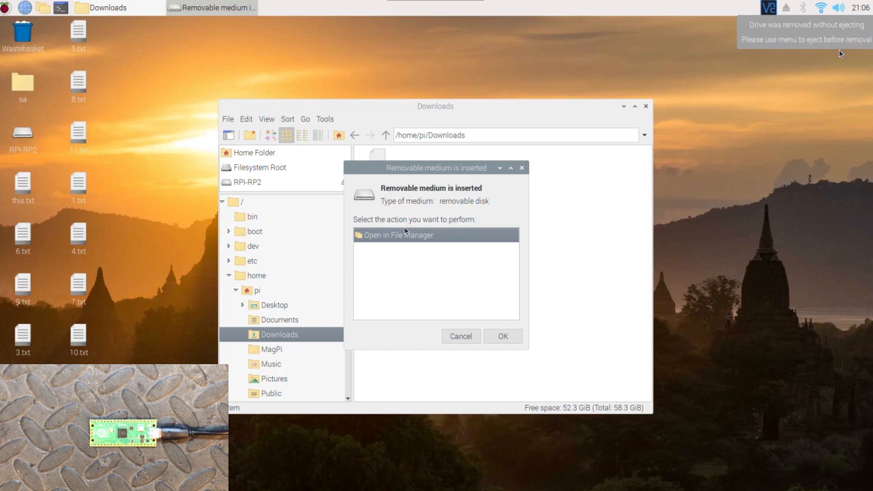
Step: Open the RPI-RP2 drive in the file manager and launch its INDEX.HTM page
{"action": "left_click", "coordinate": [502, 335]}
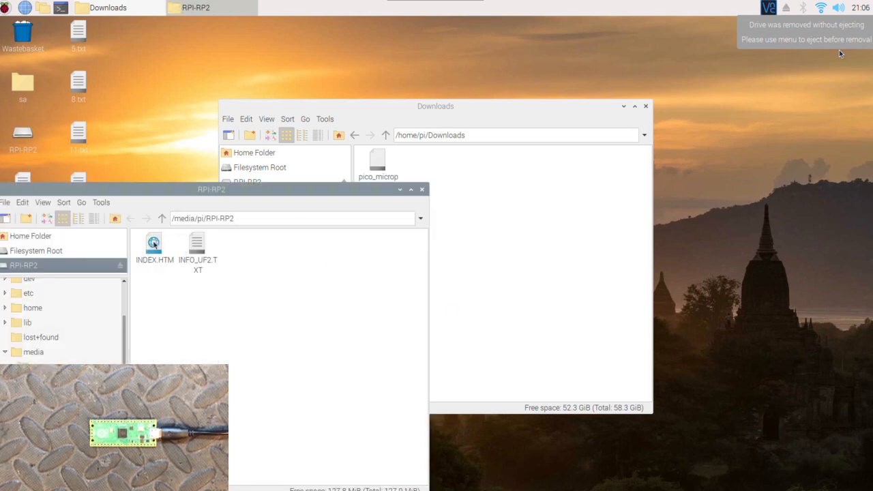
{"action": "mouse_move", "coordinate": [153, 246]}
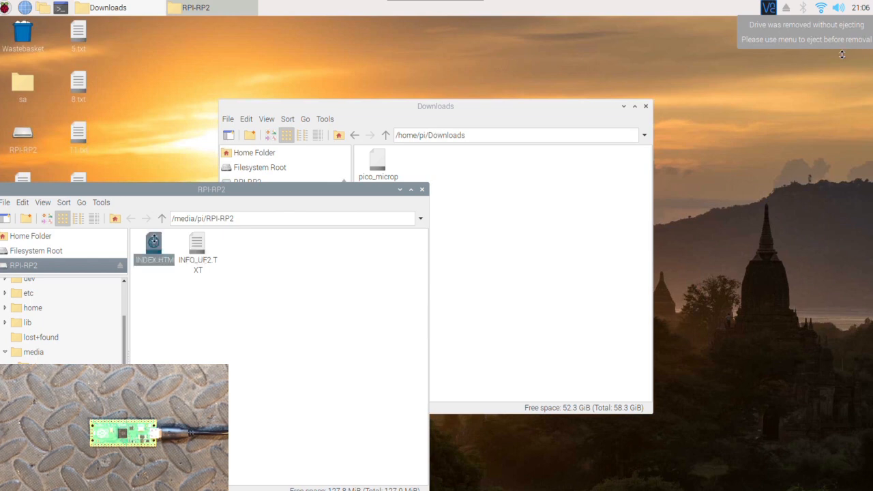
{"action": "mouse_move", "coordinate": [161, 172]}
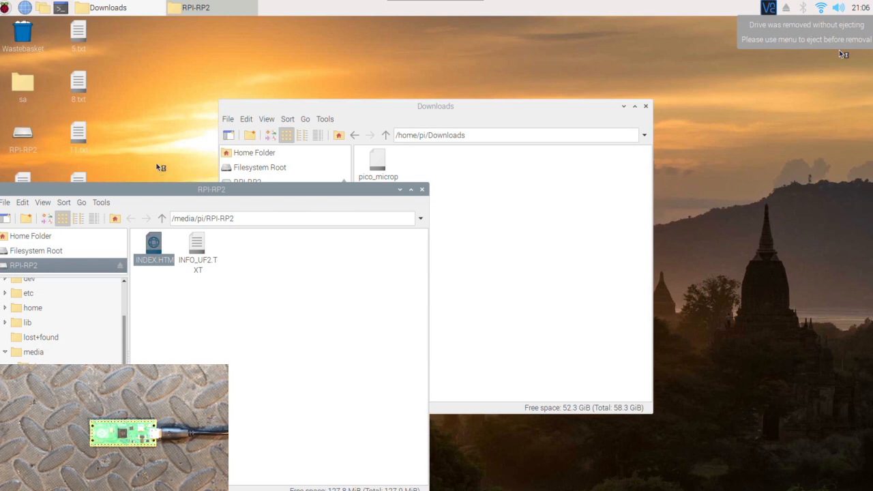
{"action": "double_click", "coordinate": [153, 244]}
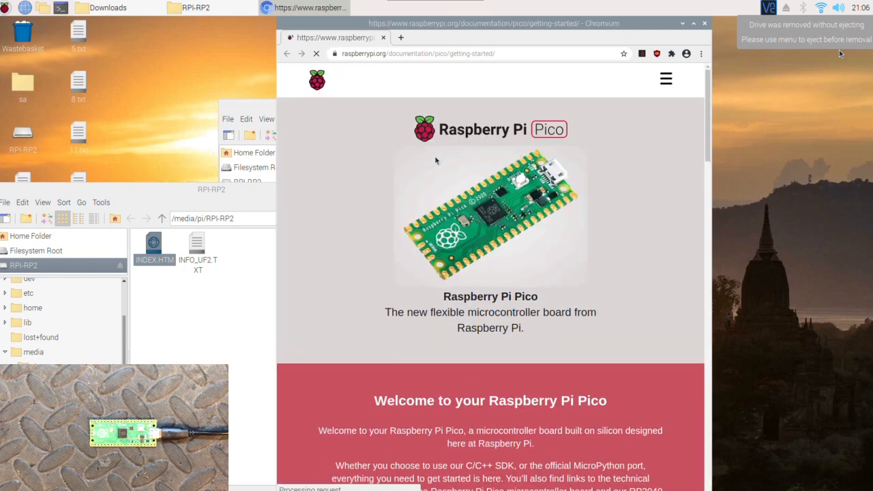
Step: Review the 'Getting started with MicroPython' steps for the Pico, then close Chromium
{"action": "scroll", "scroll_direction": "down", "scroll_amount": 3}
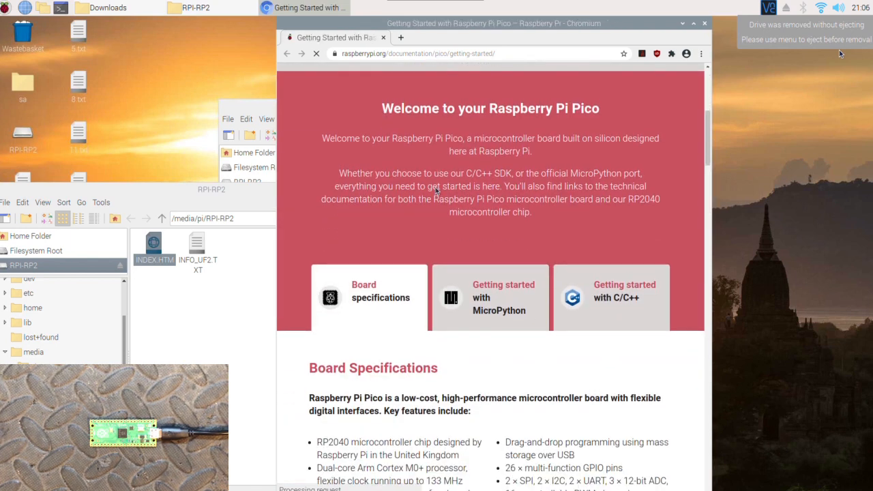
{"action": "scroll", "scroll_direction": "down", "scroll_amount": 3}
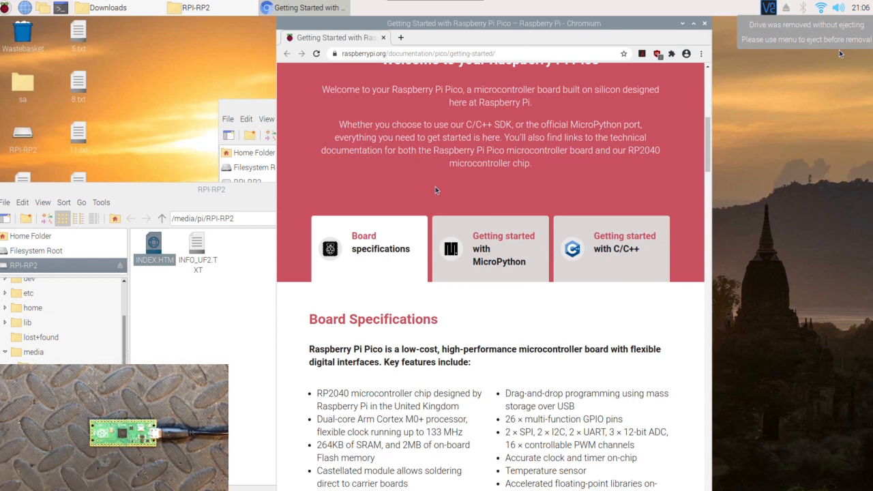
{"action": "scroll", "scroll_direction": "down", "scroll_amount": 3}
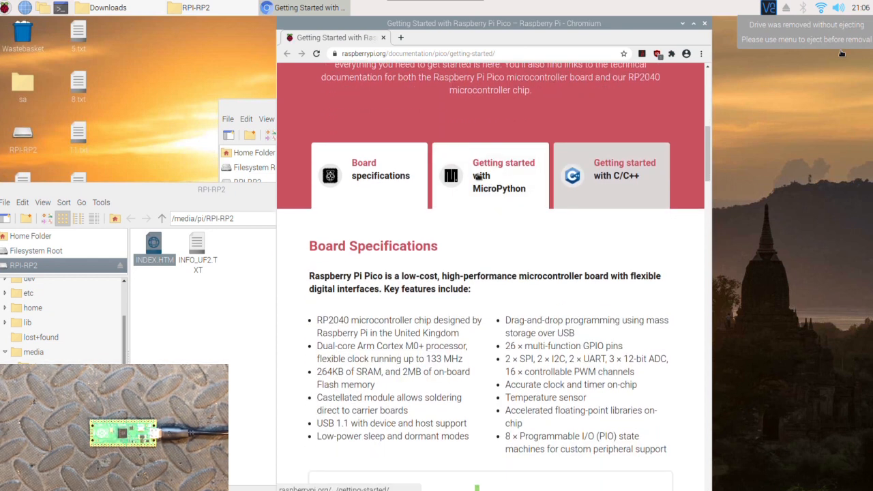
{"action": "left_click", "coordinate": [490, 175]}
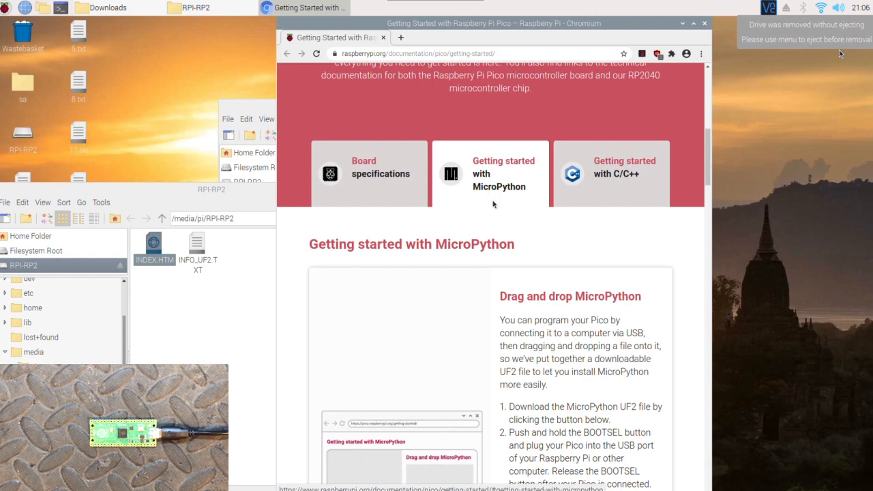
{"action": "scroll", "scroll_direction": "down", "scroll_amount": 3}
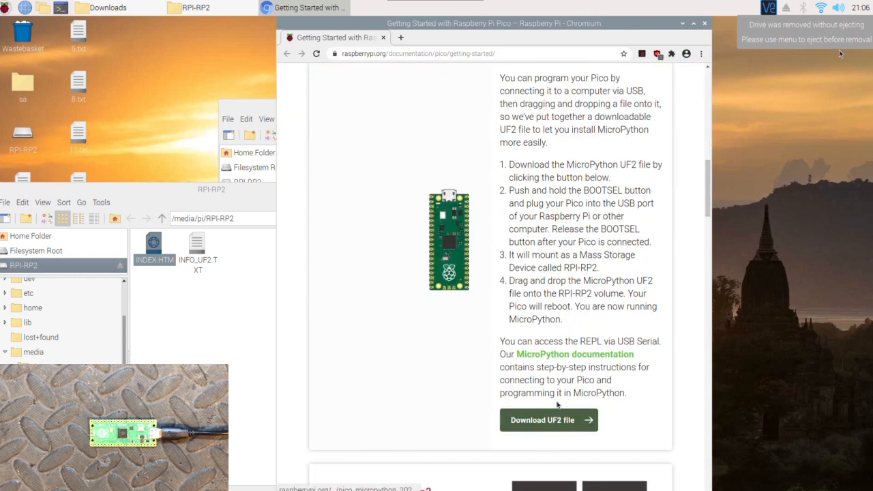
{"action": "scroll", "scroll_direction": "up", "scroll_amount": 3}
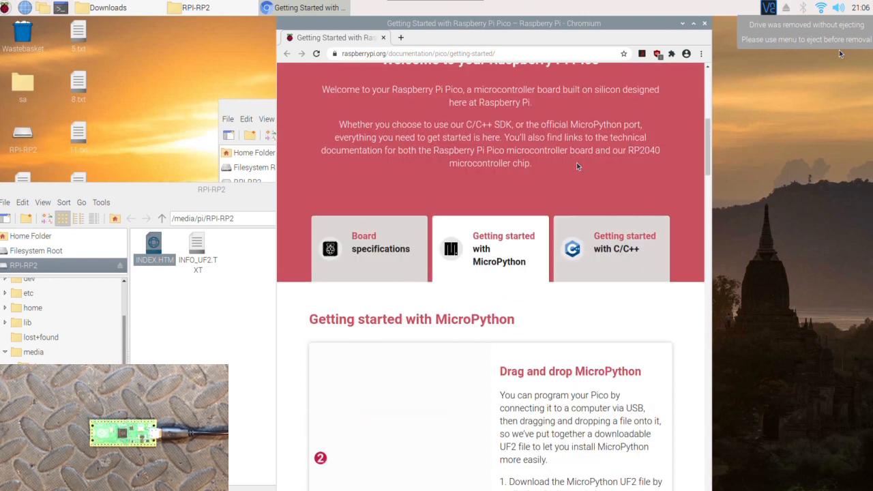
{"action": "scroll", "scroll_direction": "up", "scroll_amount": 3}
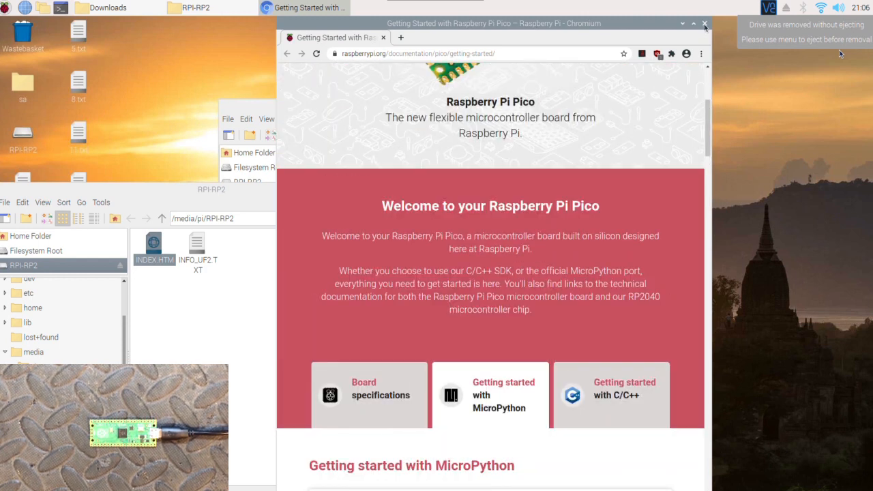
{"action": "right_click", "coordinate": [305, 8]}
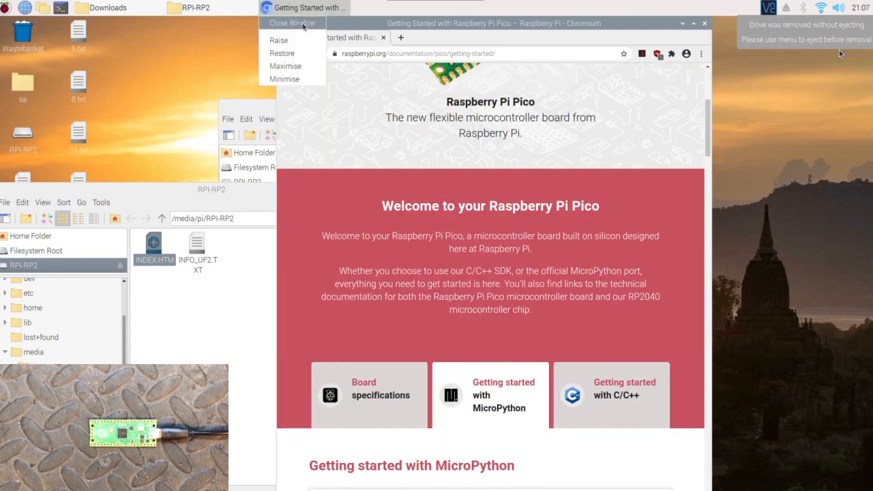
{"action": "left_click", "coordinate": [292, 23]}
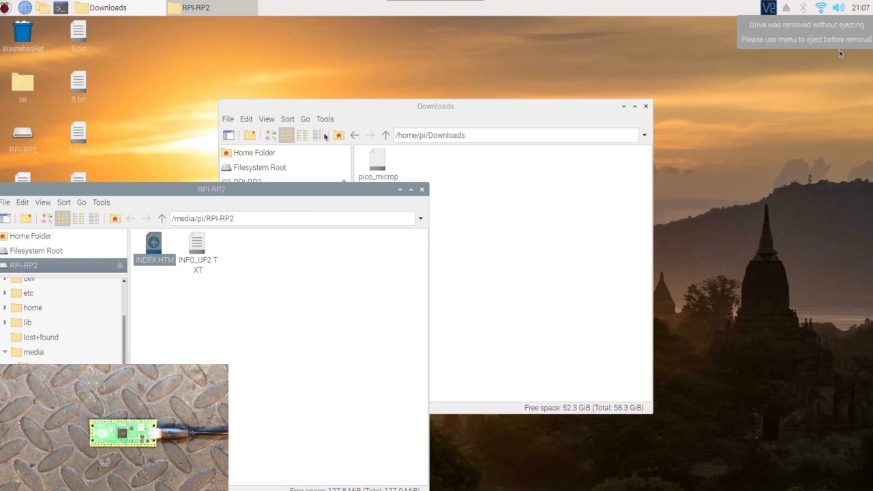
Step: Select pico_micropython_20210121.uf2 in Downloads to drag onto the RPI-RP2 drive
{"action": "left_click", "coordinate": [378, 164]}
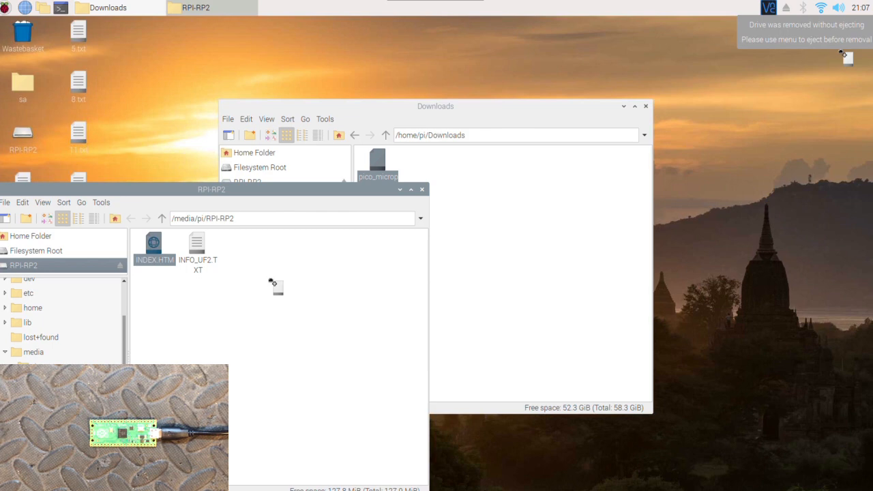
{"action": "mouse_move", "coordinate": [248, 280]}
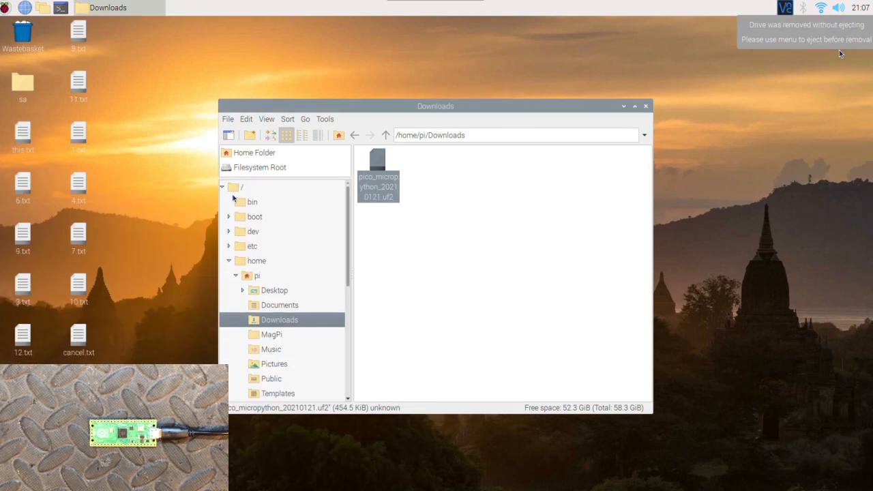
{"action": "mouse_move", "coordinate": [237, 200]}
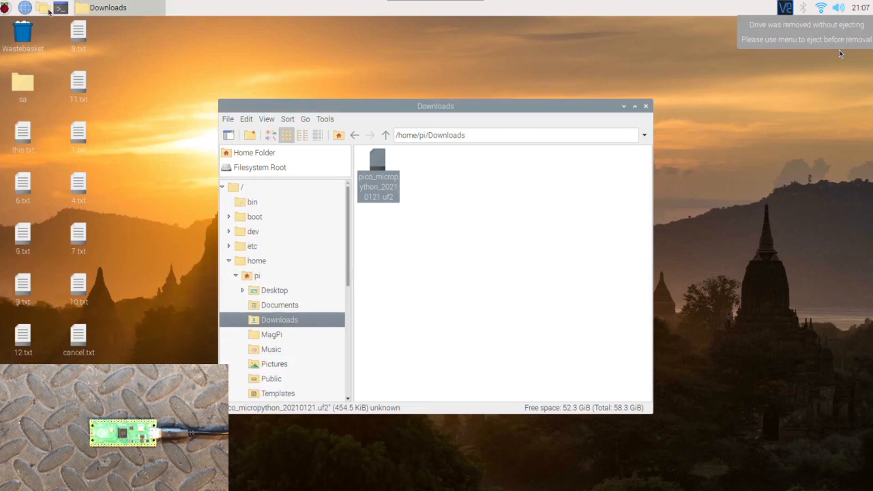
{"action": "mouse_move", "coordinate": [61, 7]}
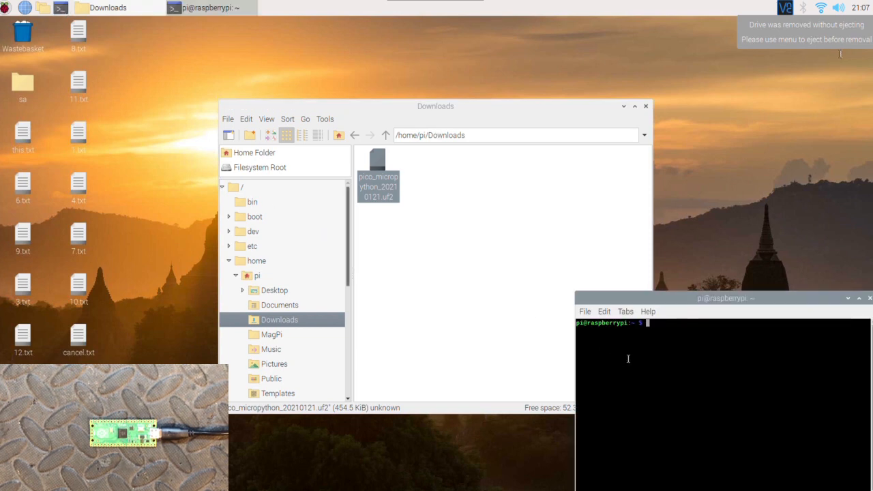
{"action": "mouse_move", "coordinate": [632, 353]}
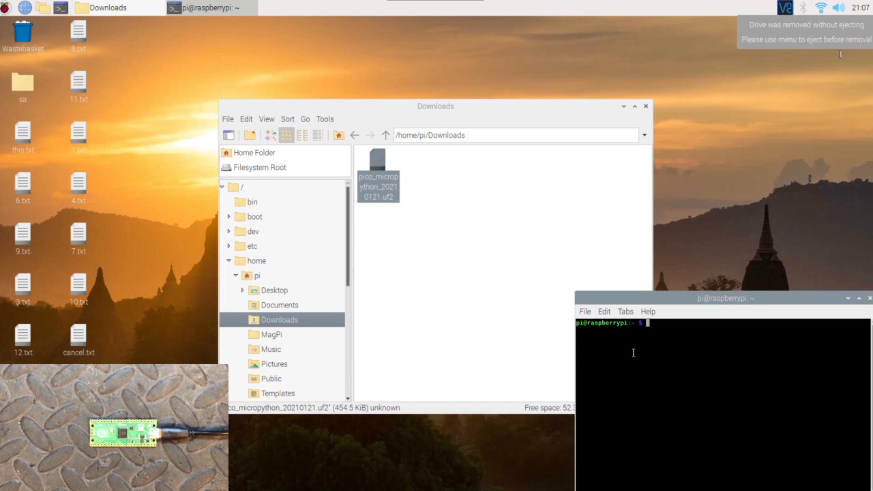
Step: Run sudo apt install minicom, which reports minicom 2.7.1-1 already installed
{"action": "type", "text": "sudo apt install"}
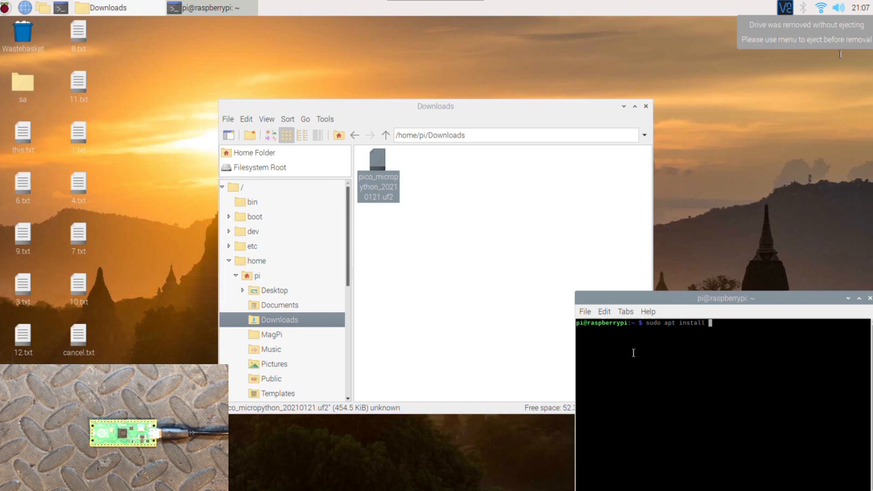
{"action": "type", "text": "minicom"}
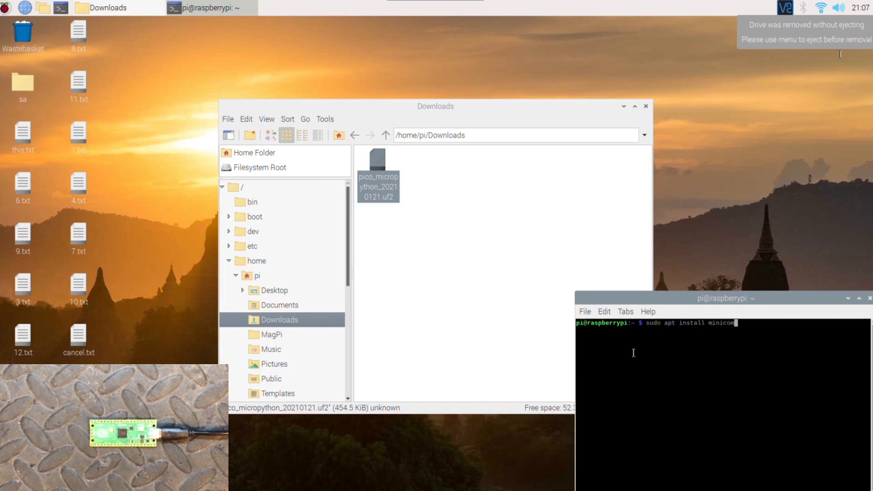
{"action": "key", "text": "Return"}
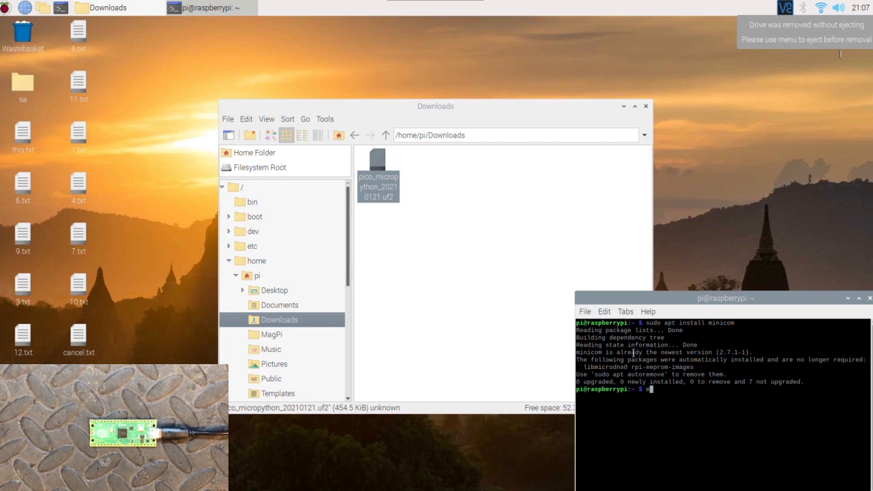
{"action": "type", "text": "minicom"}
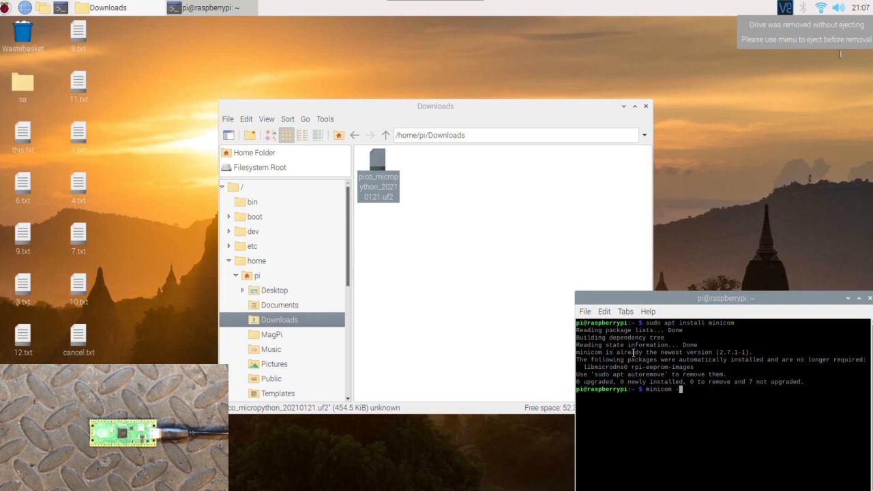
Step: Launch minicom -o -D /dev/ttyACM0 to reach the Pico's MicroPython prompt
{"action": "type", "text": "-o -D"}
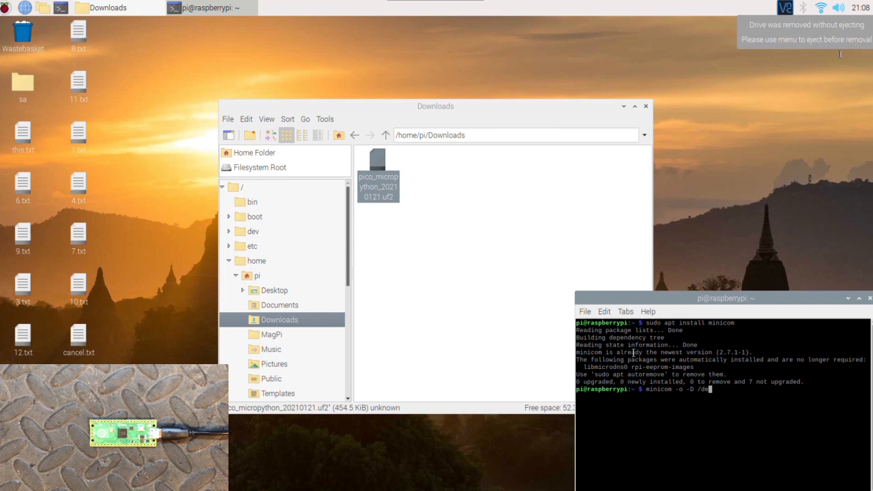
{"action": "type", "text": "/dev/tty"}
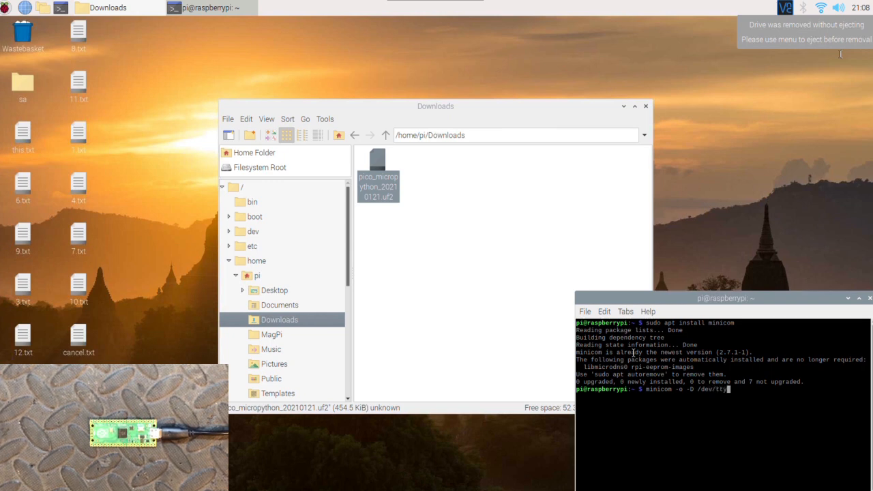
{"action": "type", "text": "ACM0"}
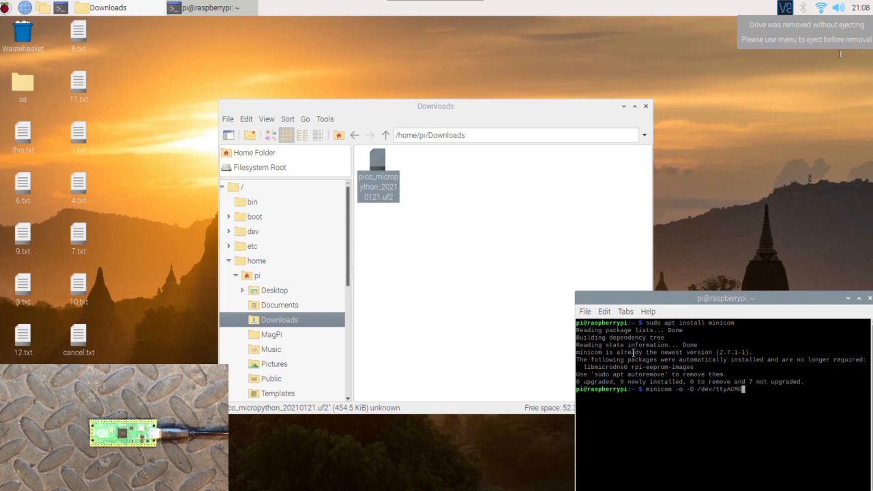
{"action": "key", "text": "Return"}
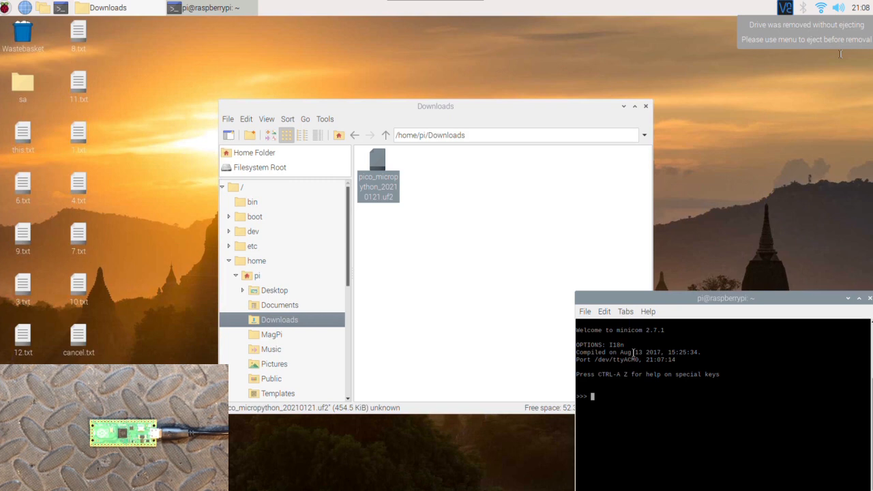
Step: Run print("hello, Pico!") on the Pico so it replies hello, Pico!
{"action": "type", "text": "print("}
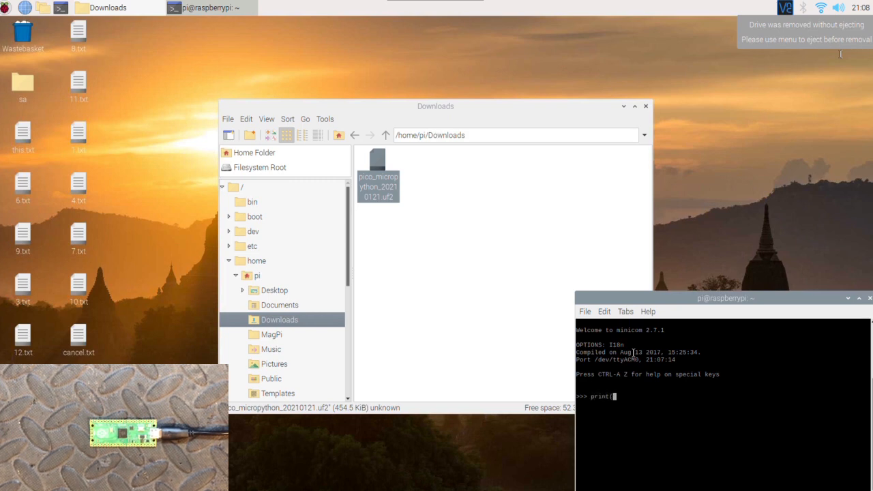
{"action": "type", "text": "\"hello,"}
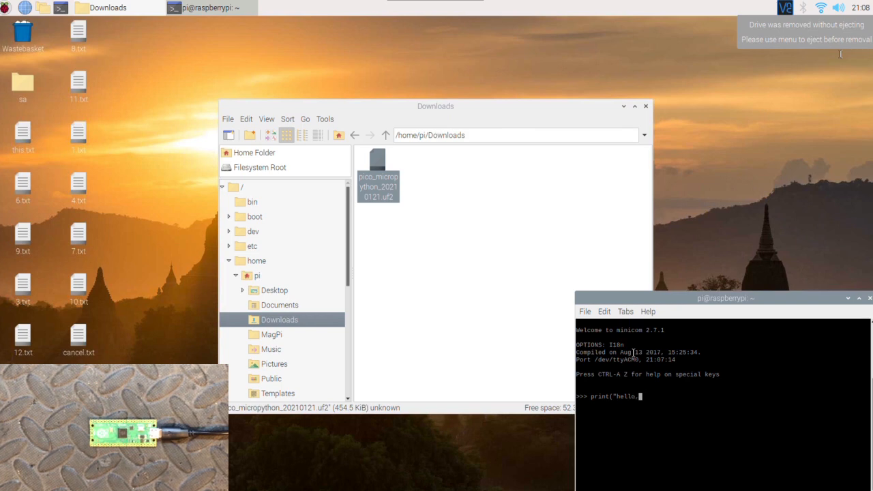
{"action": "type", "text": "Pico"}
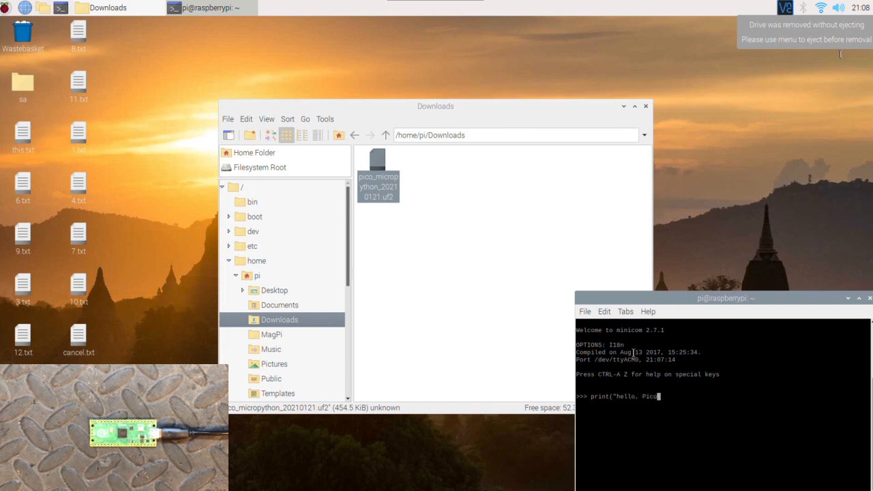
{"action": "type", "text": "!\""}
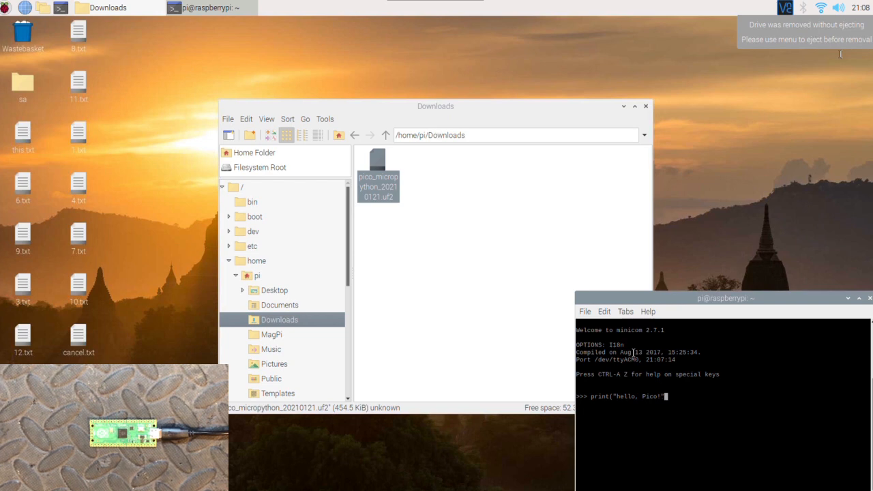
{"action": "key", "text": "Return"}
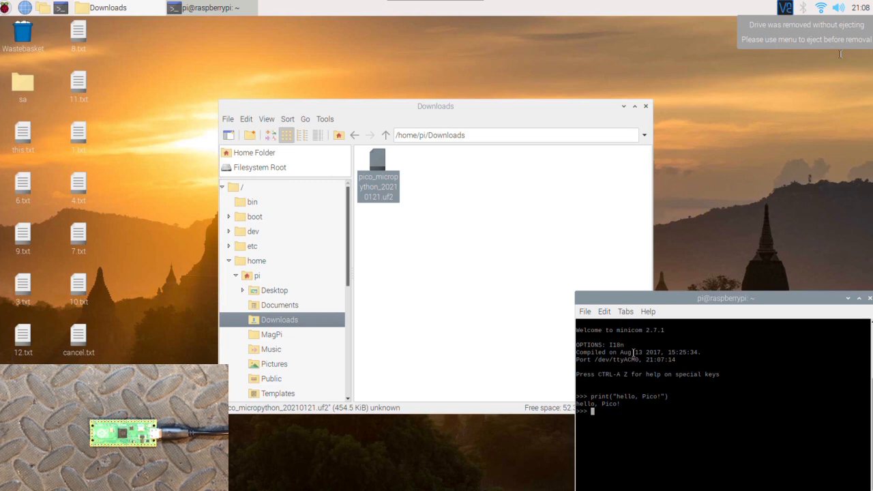
Step: Type from machine import Pin at the REPL
{"action": "type", "text": "from"}
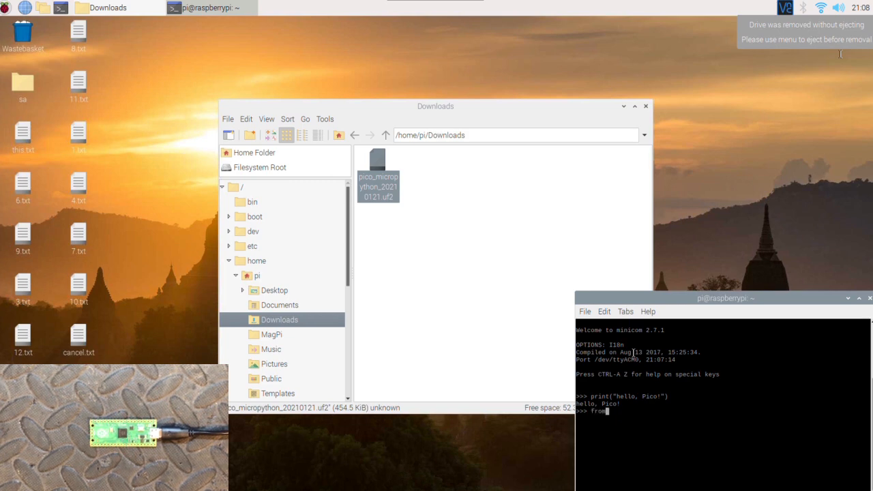
{"action": "type", "text": "machine"}
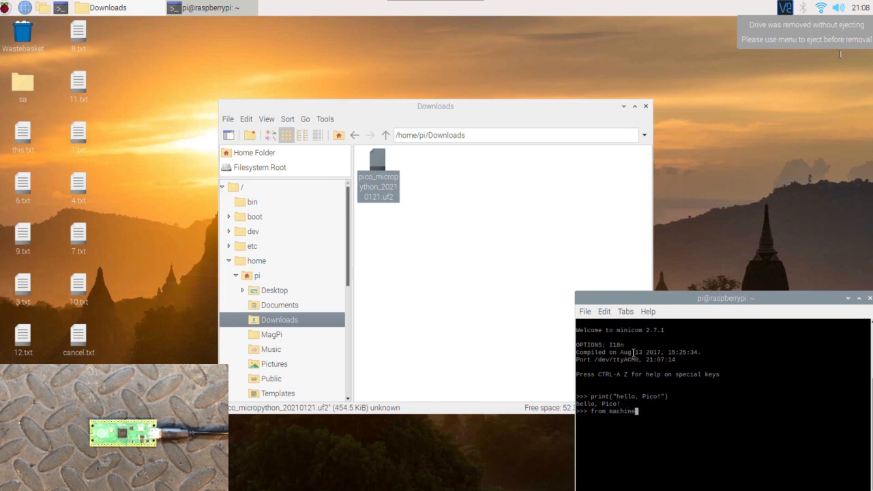
{"action": "type", "text": "import"}
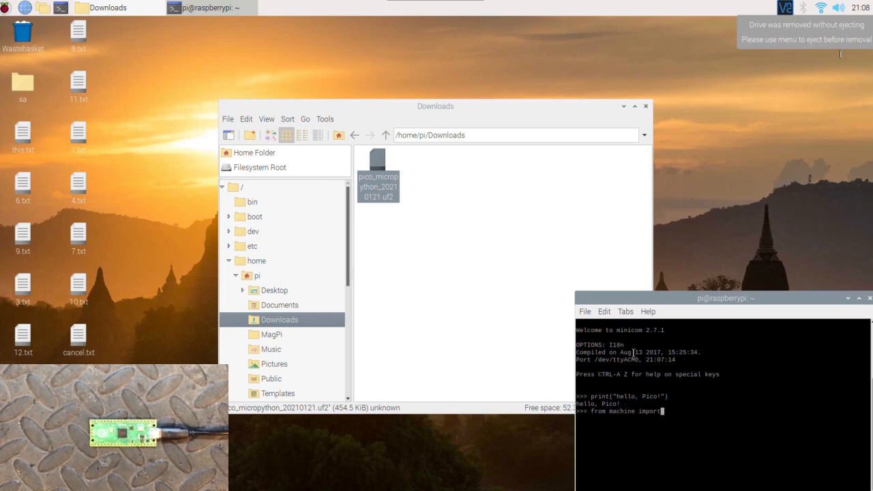
{"action": "type", "text": "Pin"}
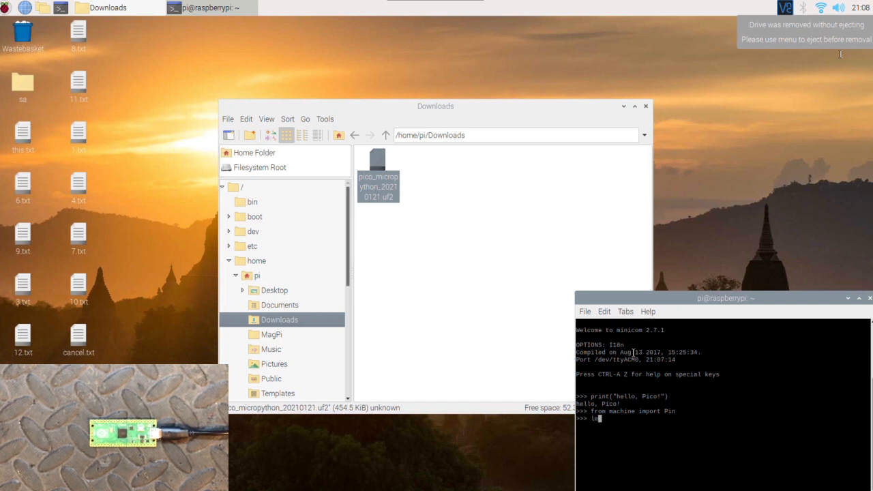
Step: Create led = Pin(25, Pin.OUT) for the onboard LED
{"action": "type", "text": "led ="}
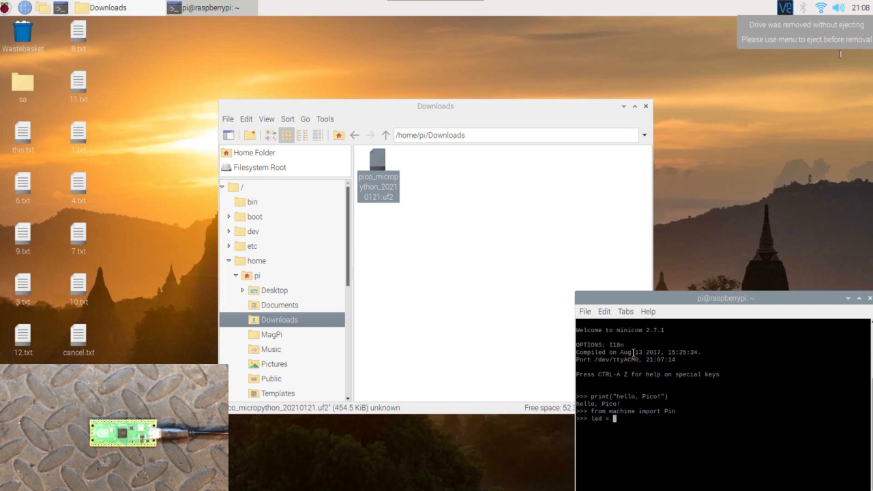
{"action": "type", "text": "Pin(2"}
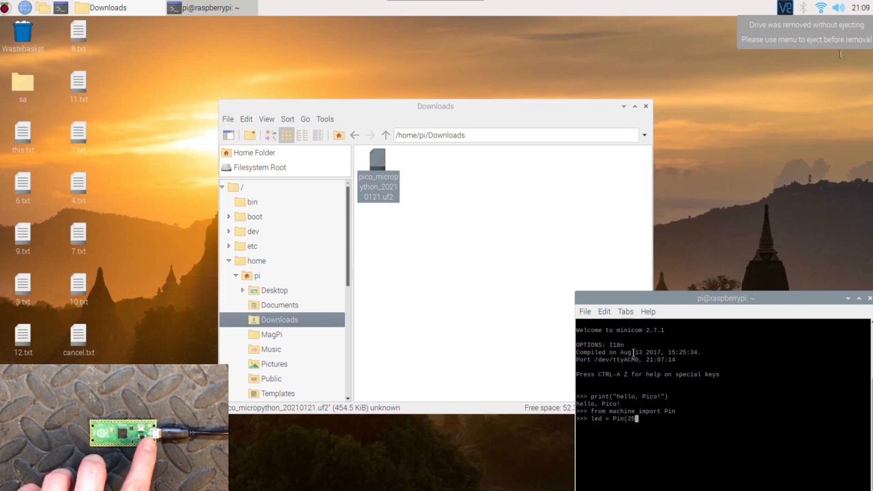
{"action": "type", "text": "5, P"}
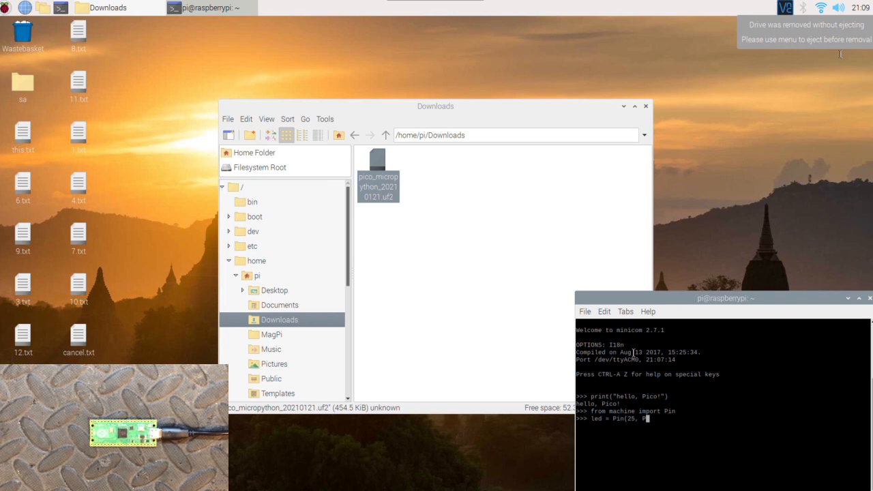
{"action": "type", "text": "in.OUT)"}
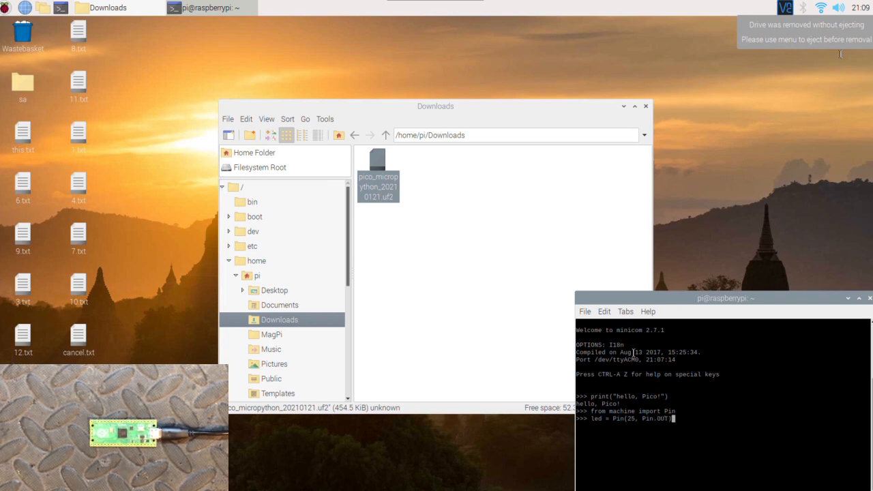
{"action": "key", "text": "Return"}
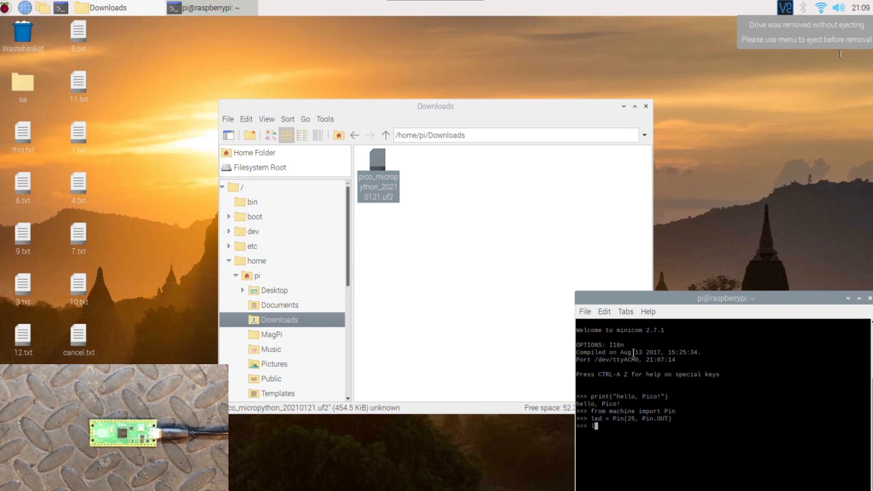
Step: Turn the LED on with led.value(1), then off with led.value(0)
{"action": "type", "text": "led.value("}
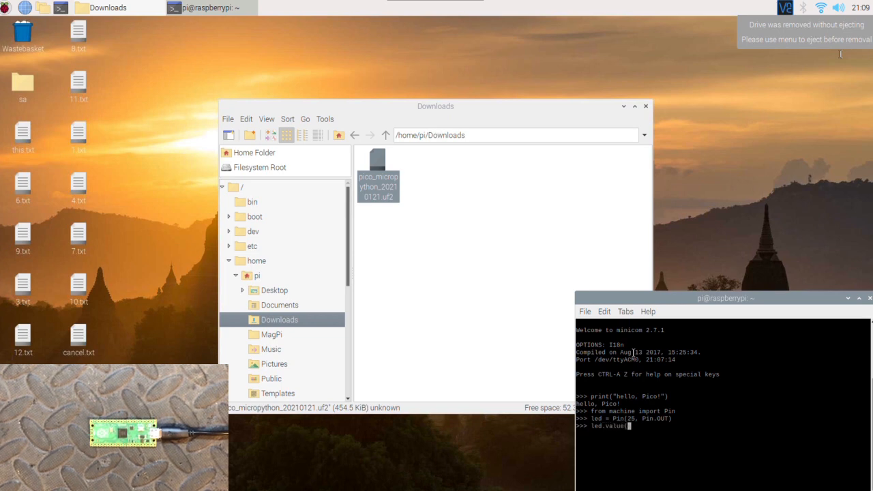
{"action": "key", "text": "Return"}
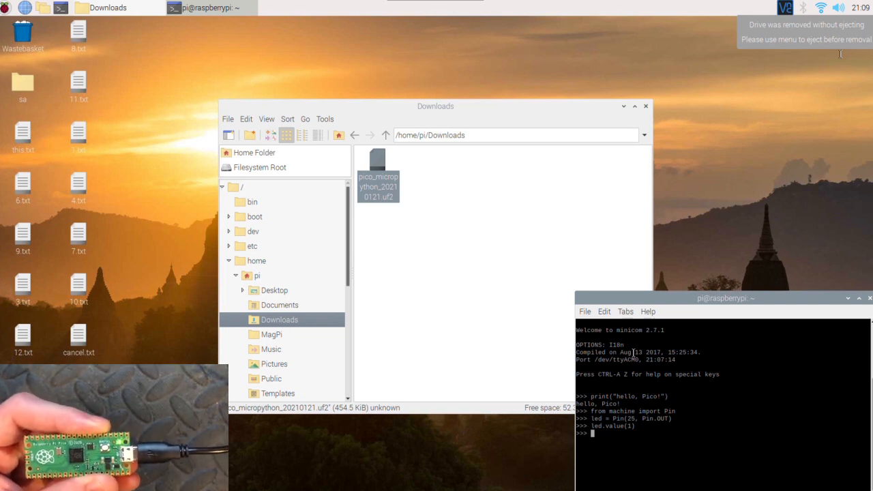
{"action": "type", "text": "led.value"}
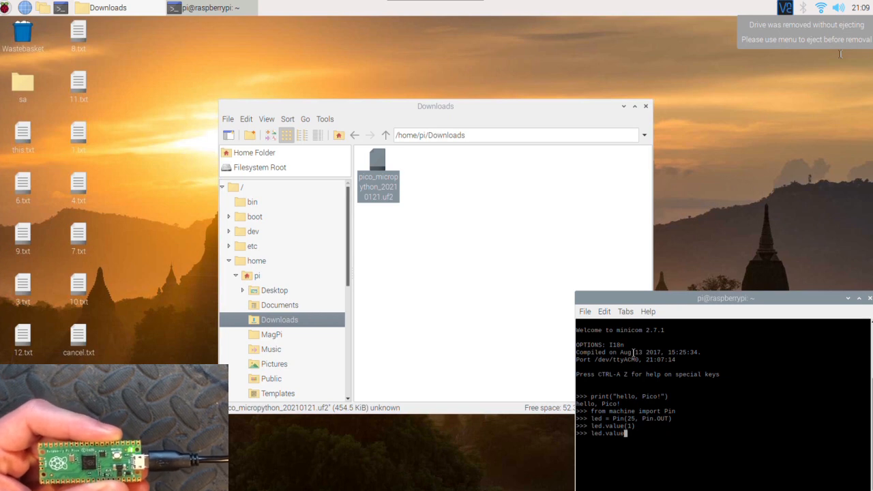
{"action": "type", "text": "0"}
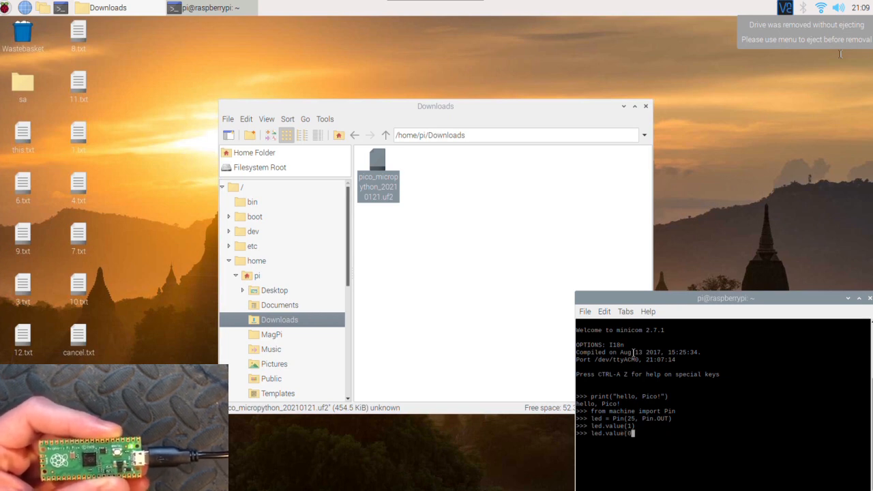
{"action": "key", "text": "Return"}
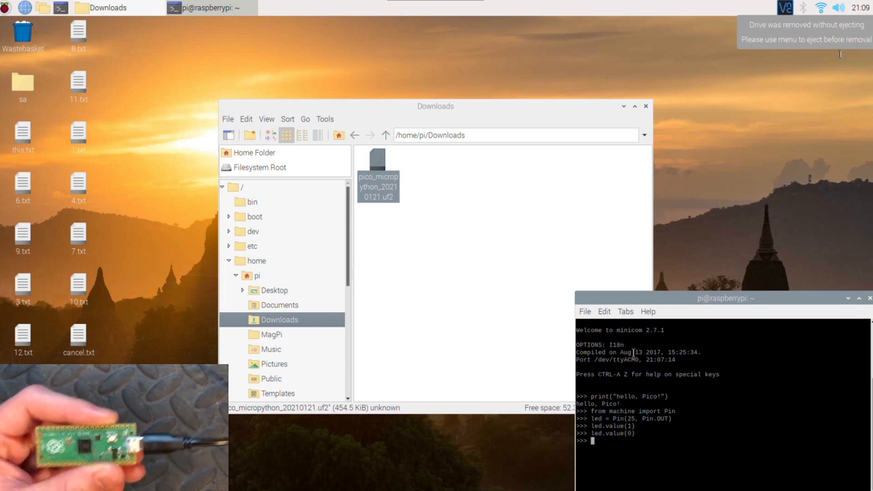